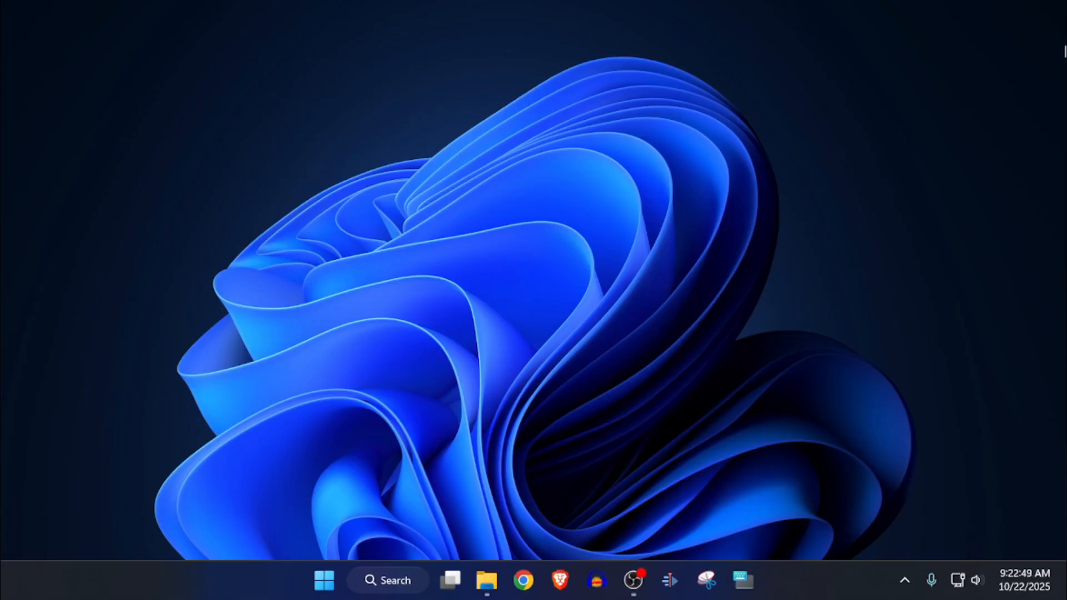
Step: Select the StartAllBack_3.9.16_setup installer in the startallback folder, then close the window
left_click(486, 580)
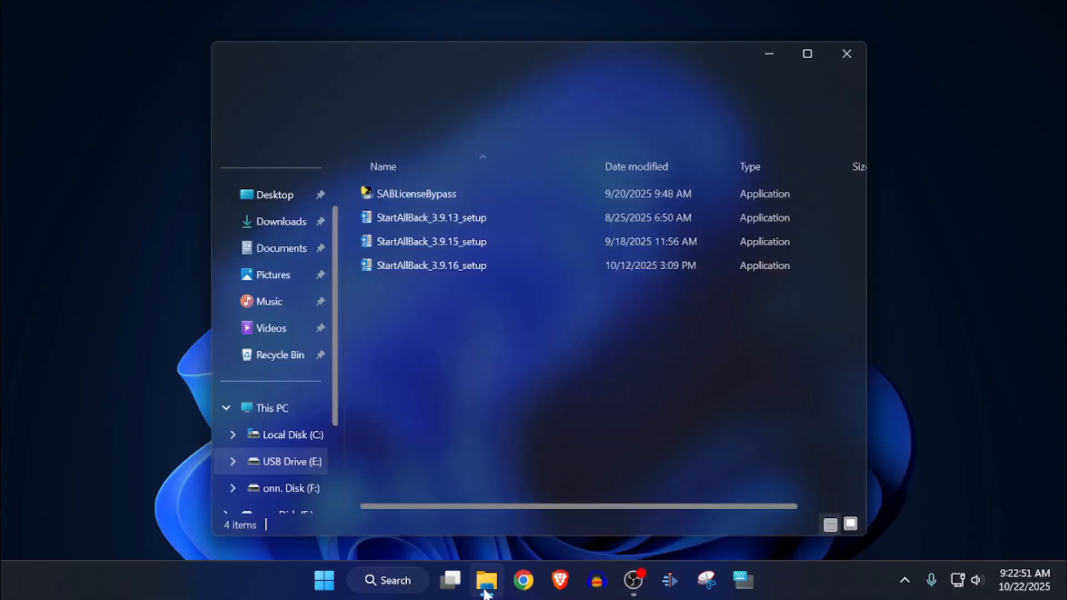
left_click(487, 580)
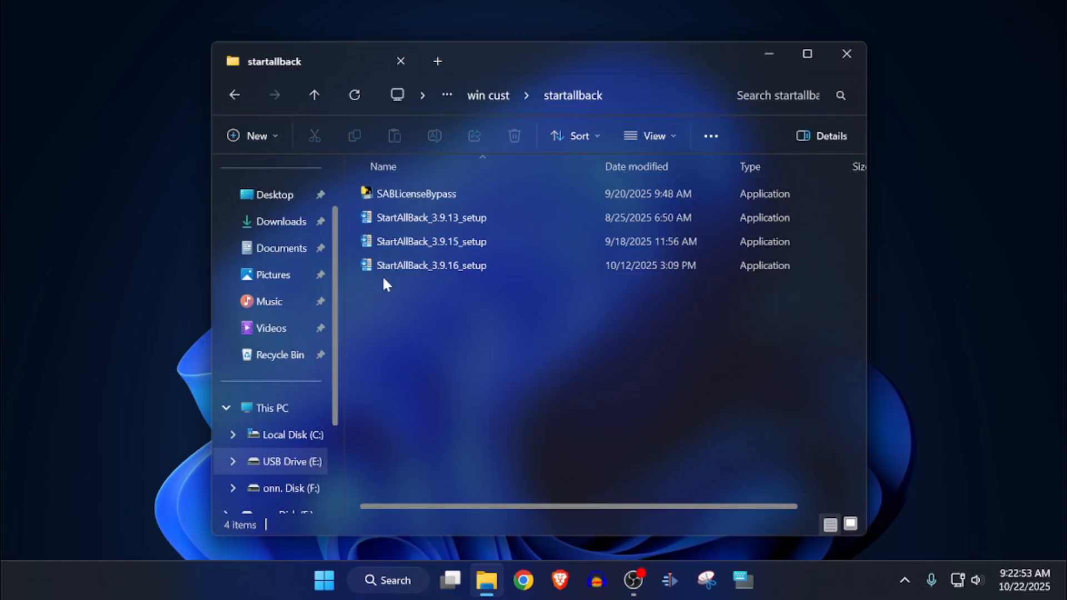
left_click(432, 266)
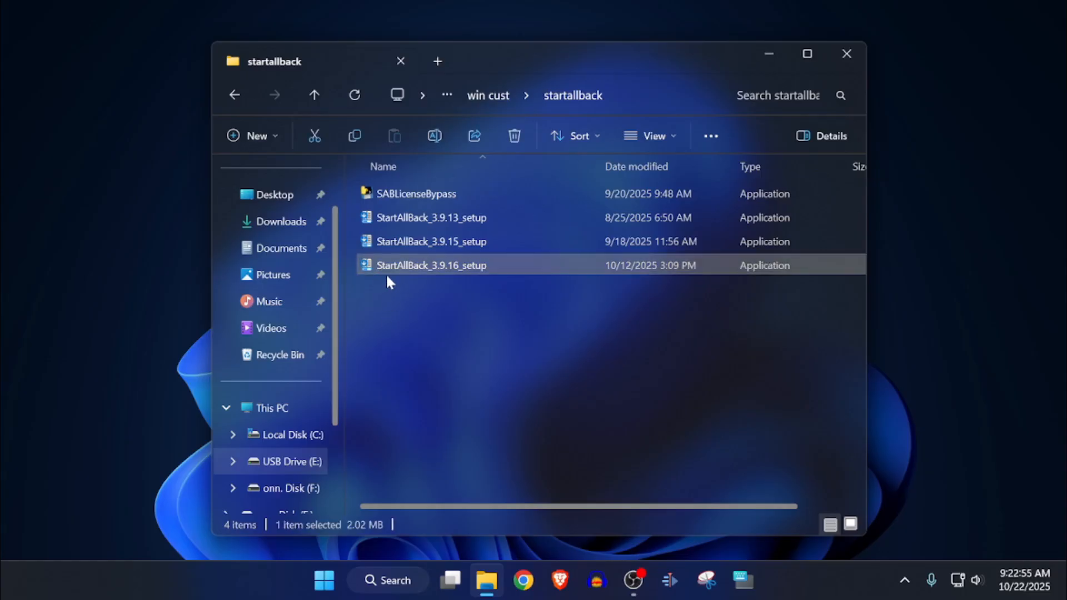
mouse_move(446, 282)
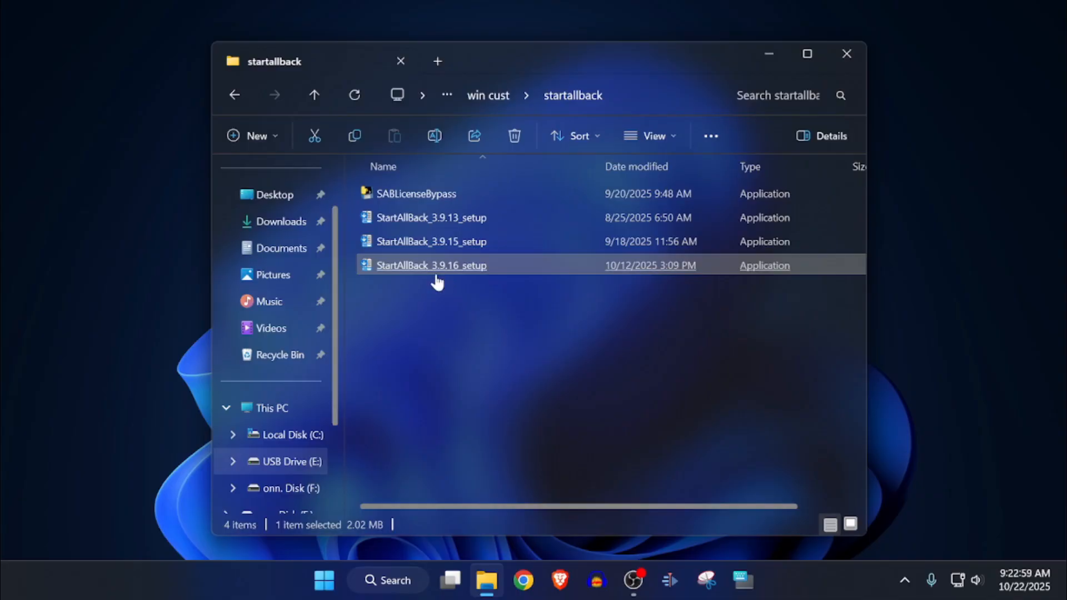
mouse_move(551, 302)
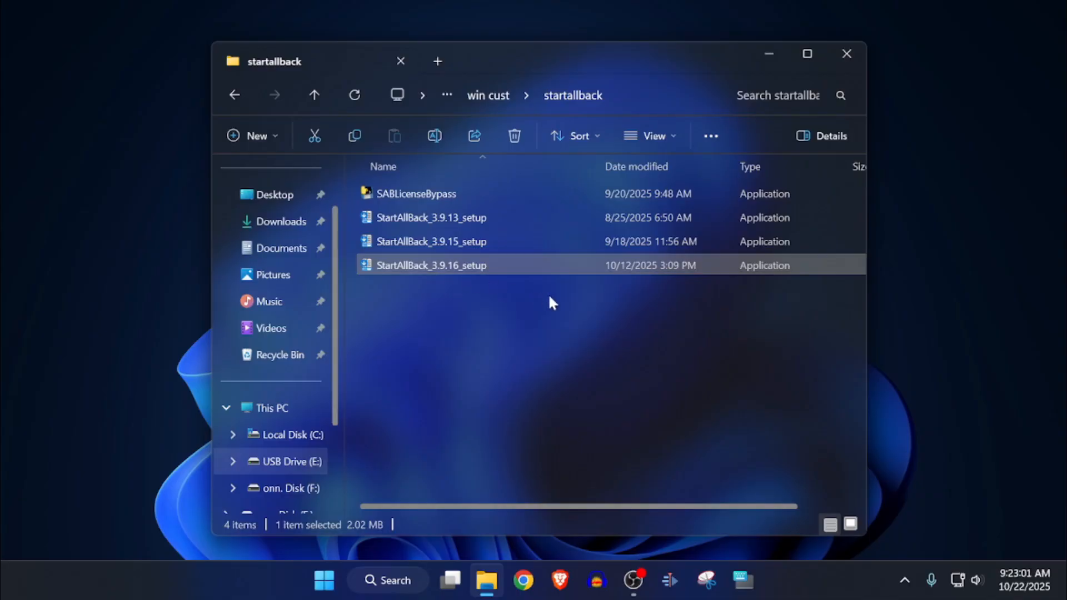
mouse_move(411, 266)
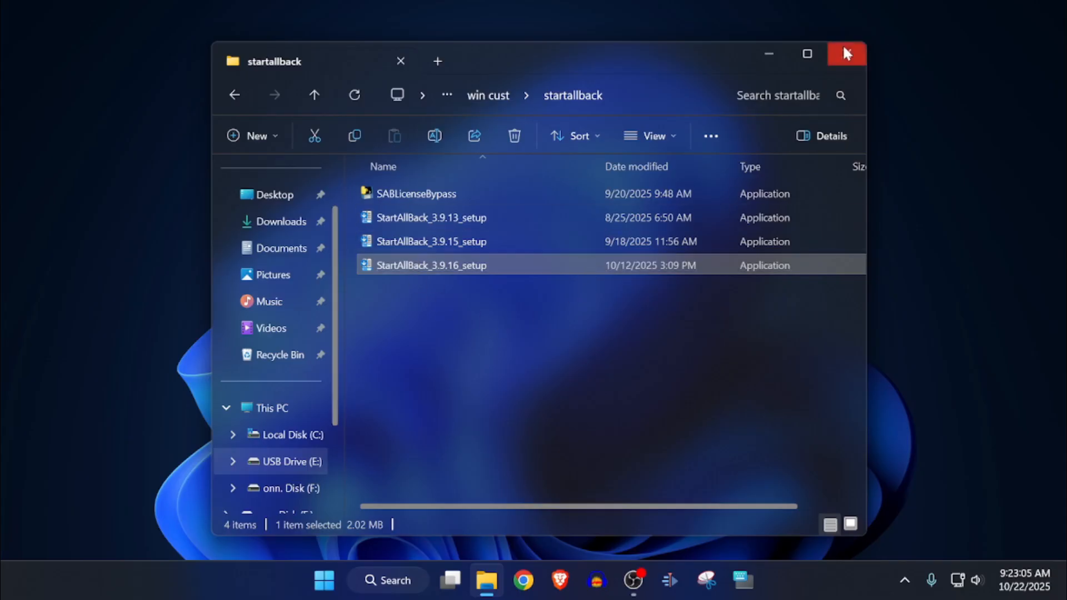
left_click(846, 53)
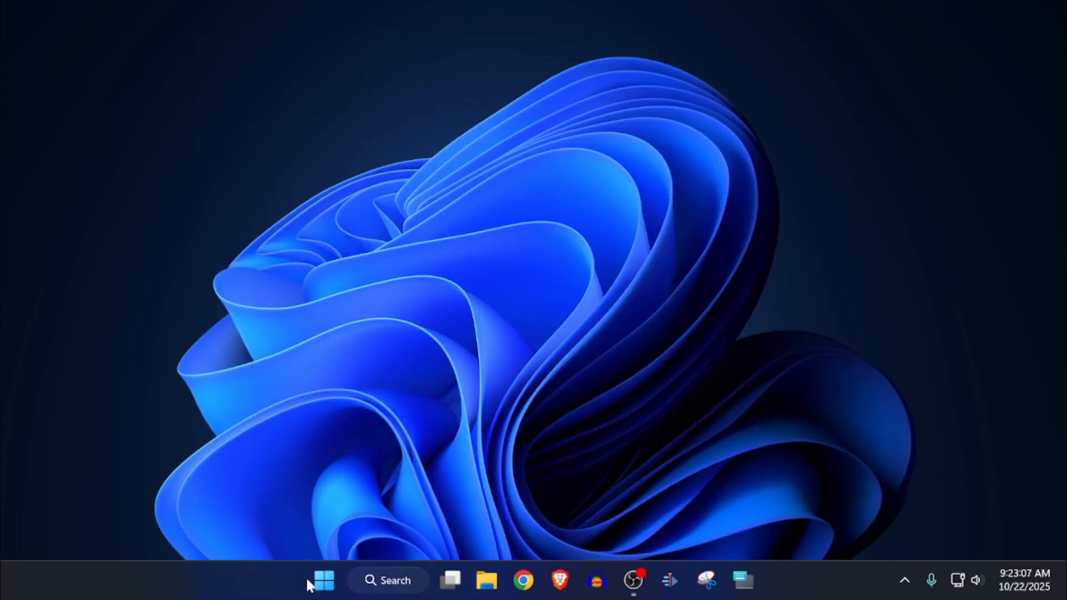
mouse_move(323, 494)
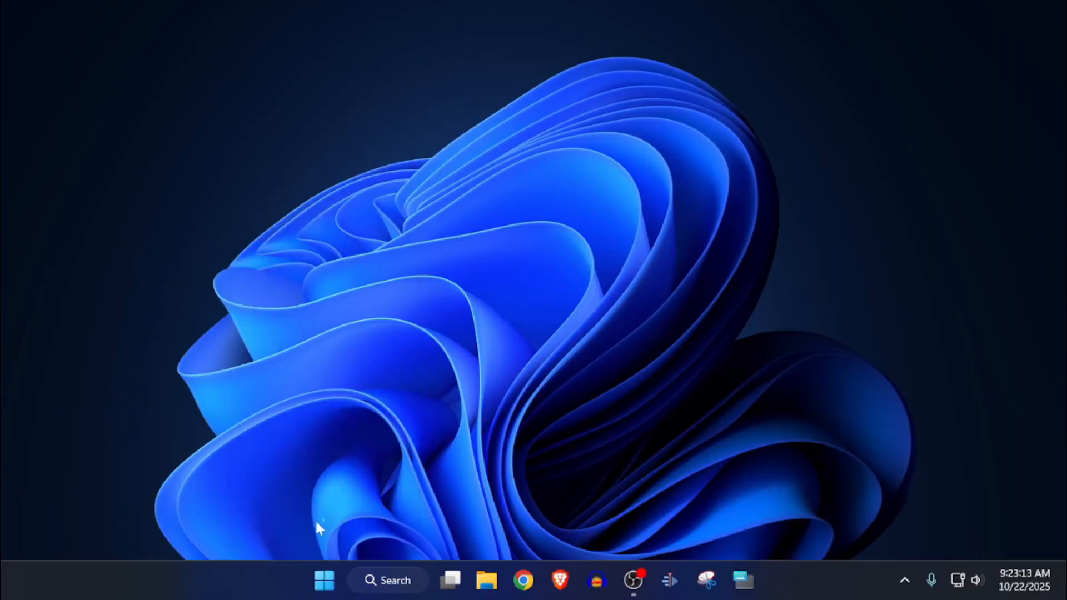
Step: Switch on the enhanced classic Start menu and the classic taskbar in StartAllBack configuration
left_click(759, 580)
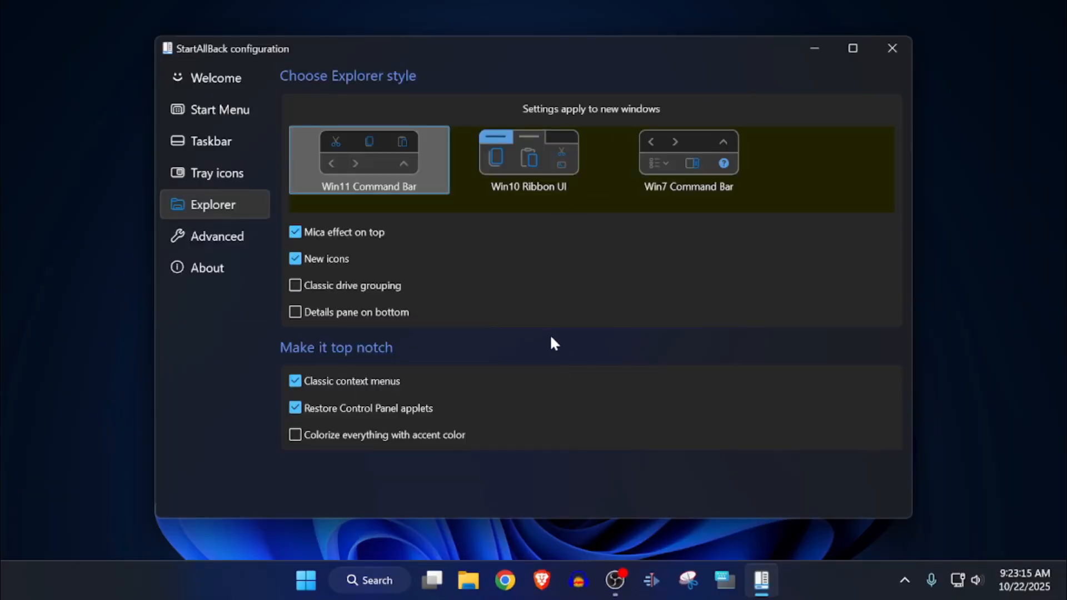
mouse_move(453, 291)
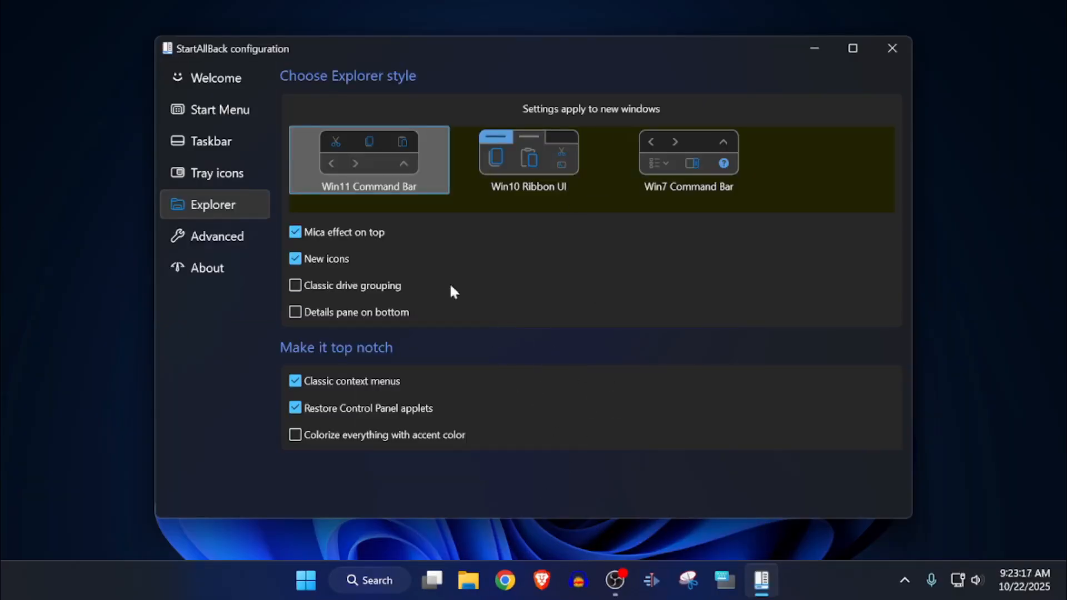
left_click(219, 110)
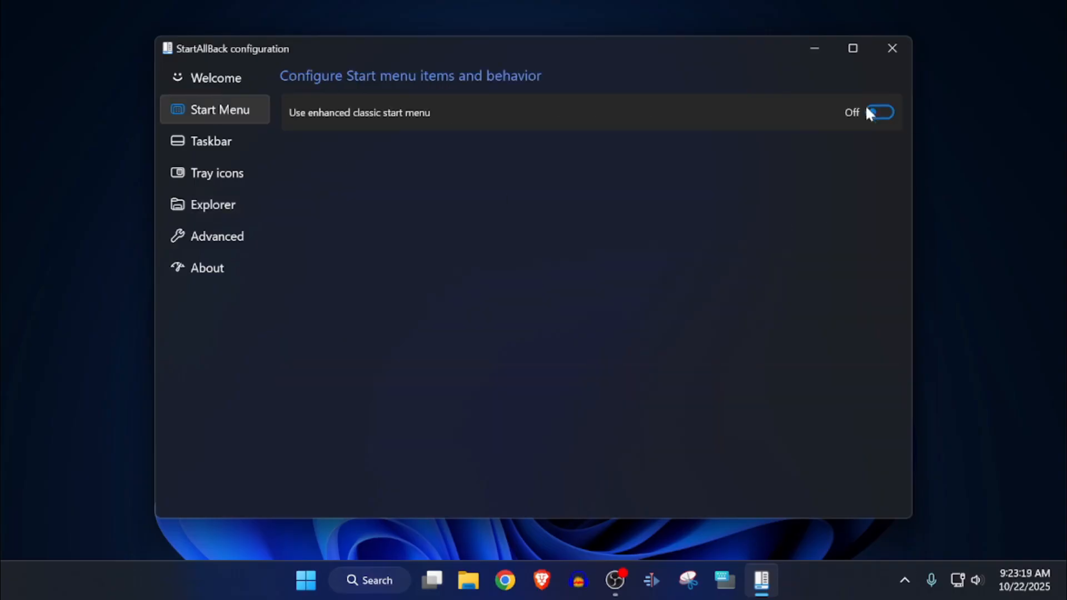
left_click(880, 113)
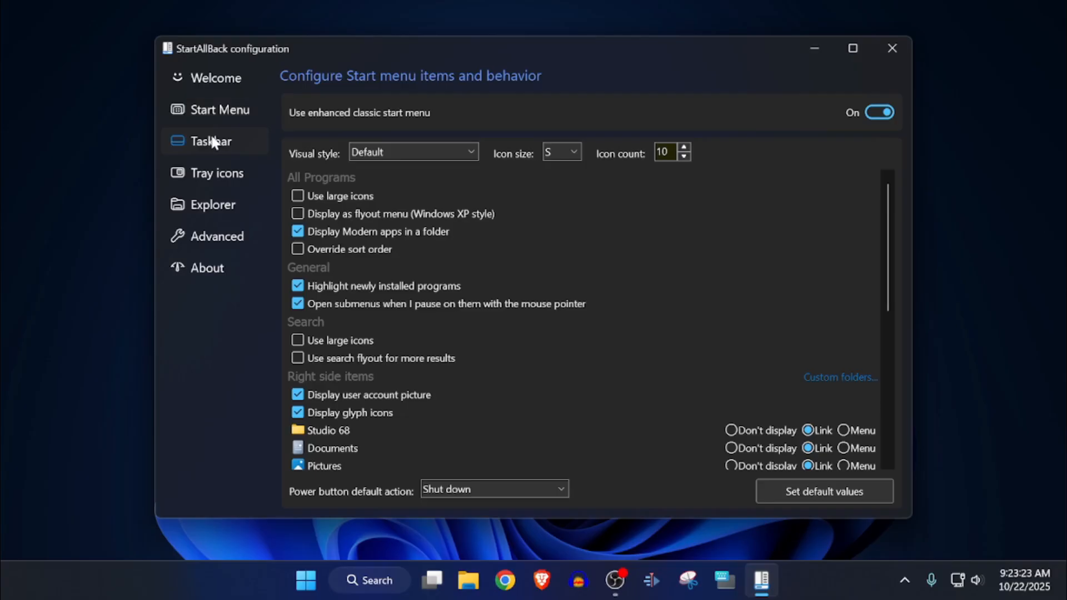
left_click(211, 141)
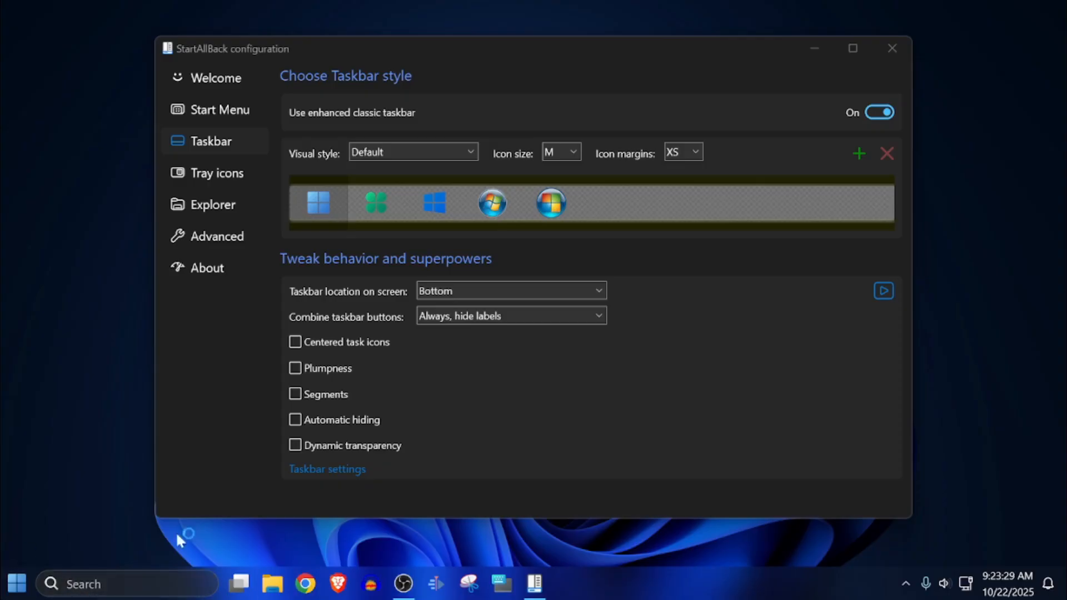
mouse_move(41, 122)
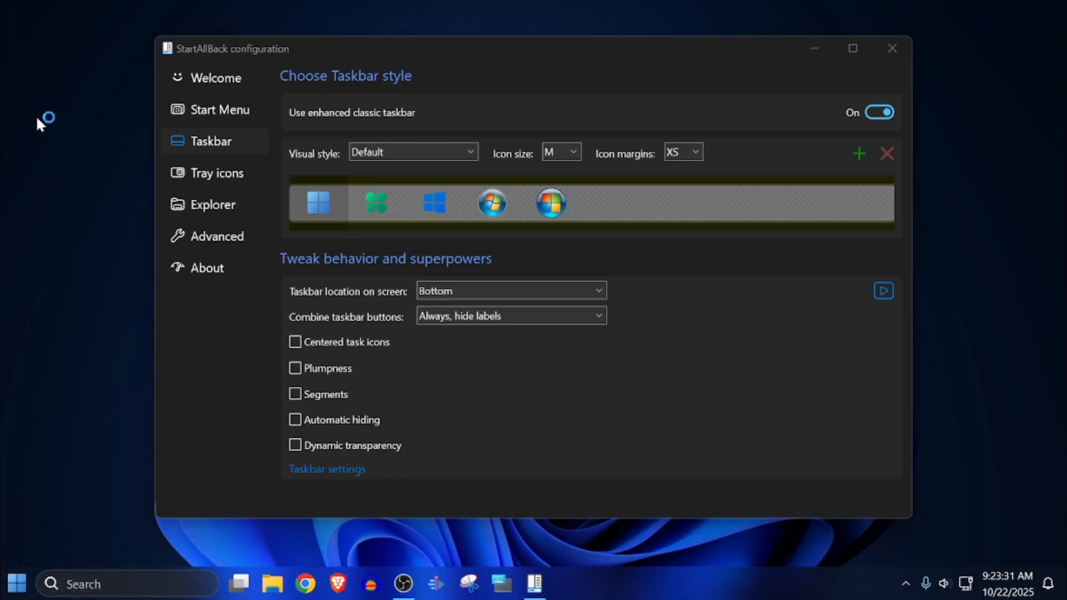
Step: Apply the Remastered 7 theme and review the Start menu, tray, Explorer and taskbar pages
left_click(214, 78)
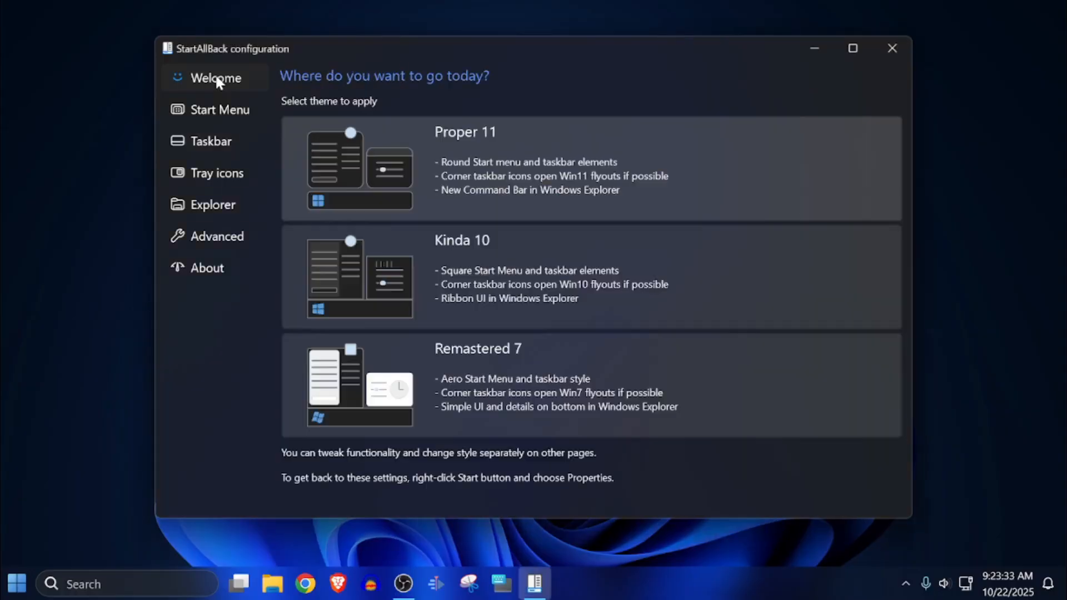
left_click(478, 385)
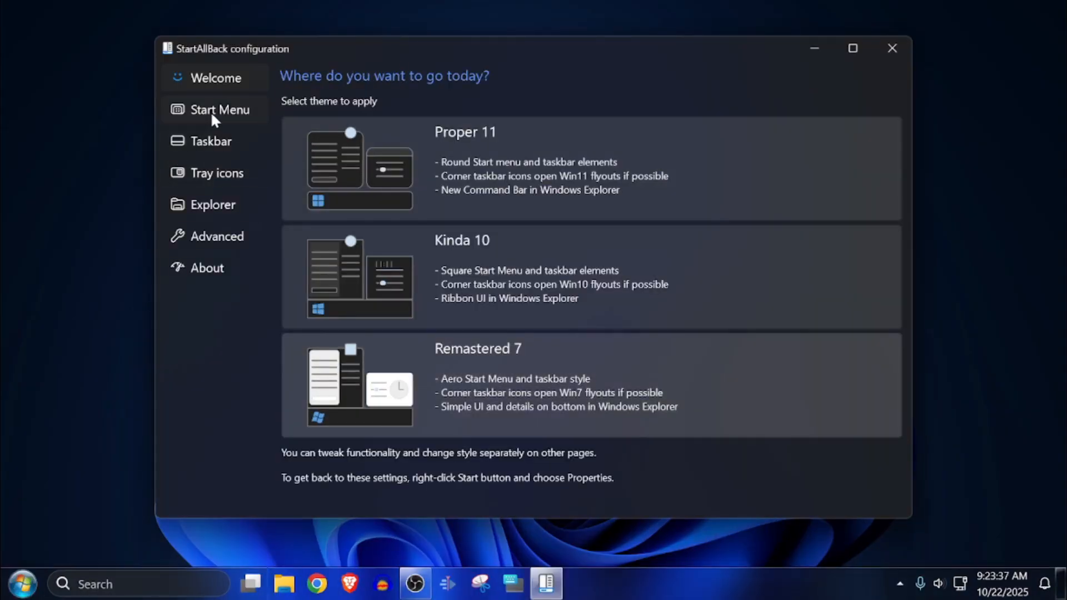
left_click(219, 110)
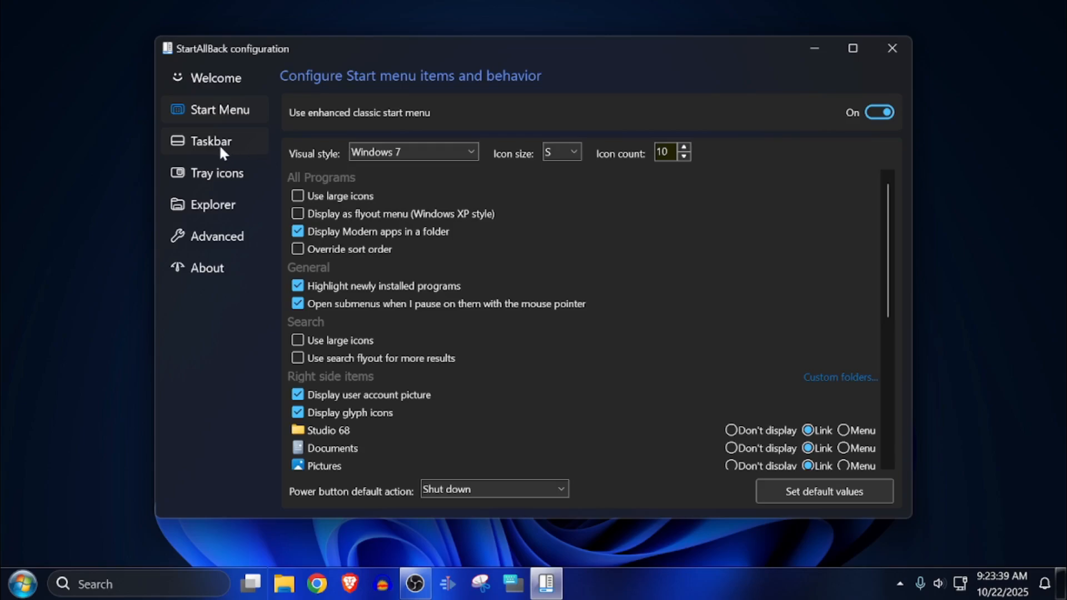
left_click(217, 173)
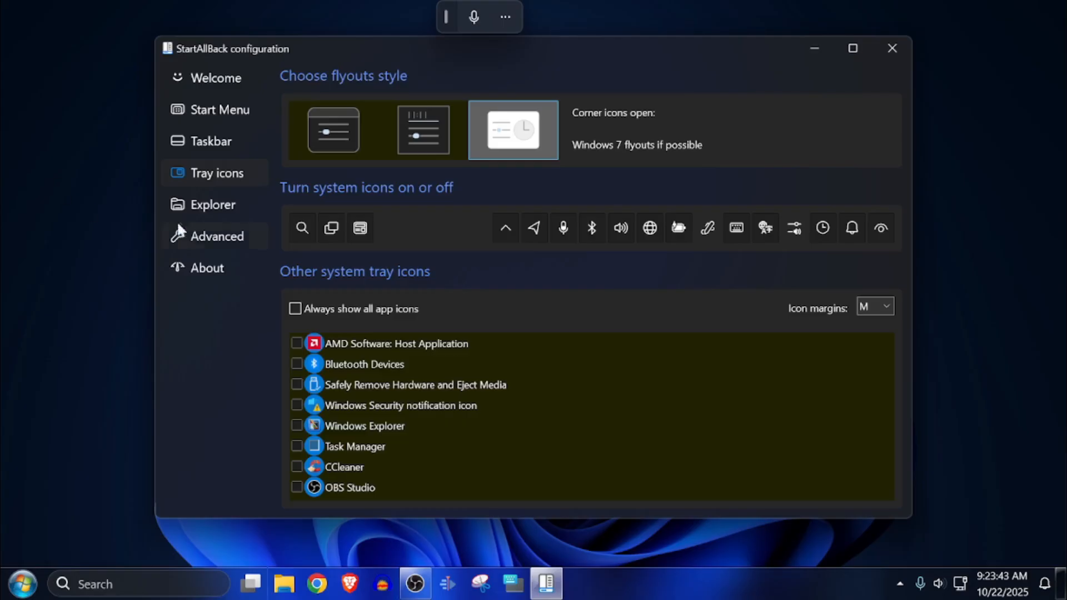
left_click(213, 204)
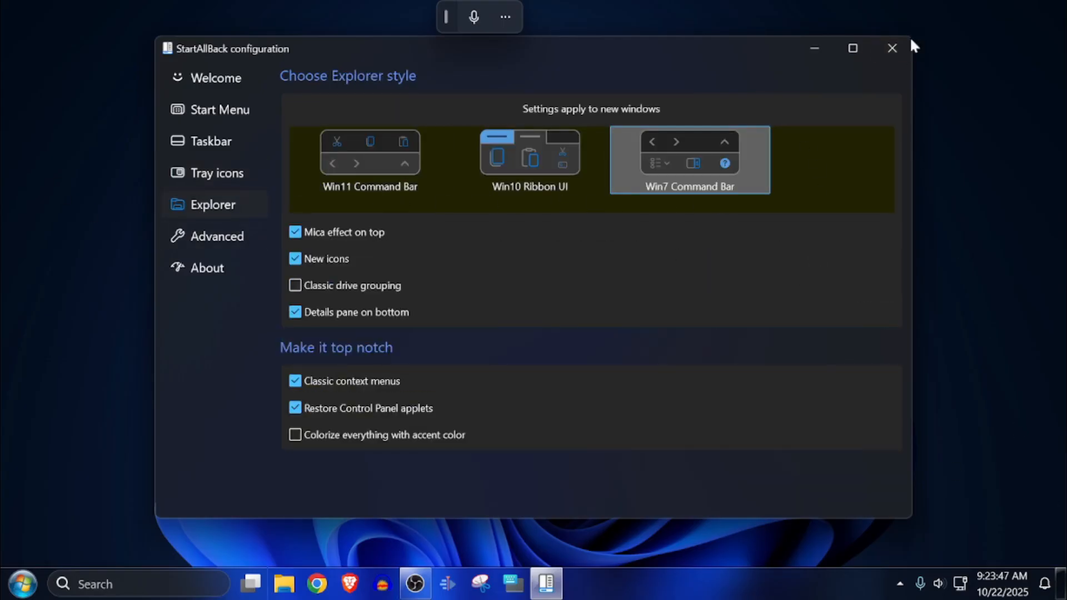
mouse_move(501, 545)
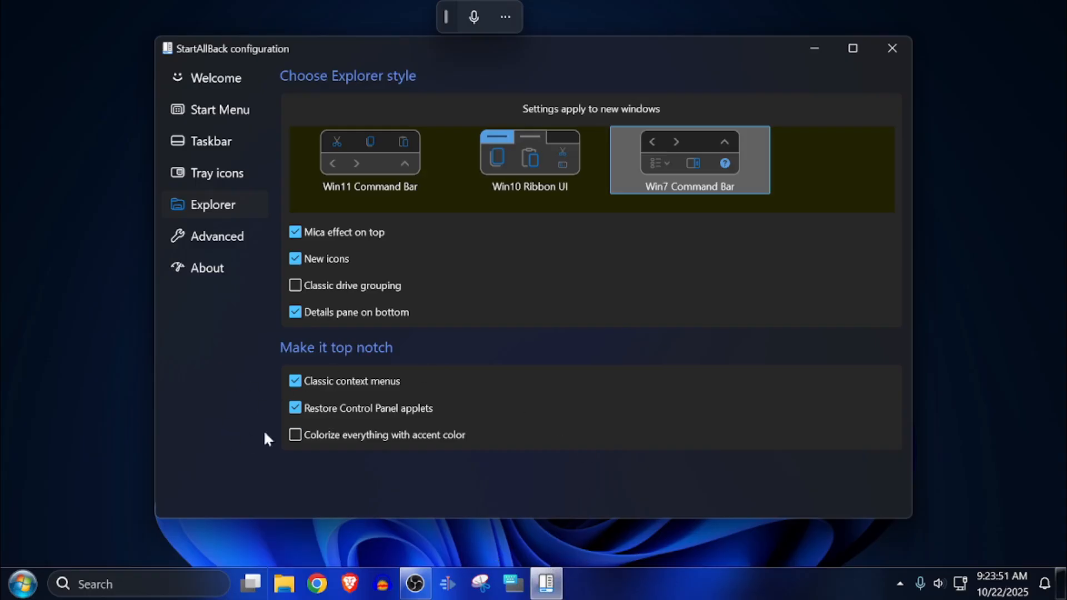
mouse_move(212, 141)
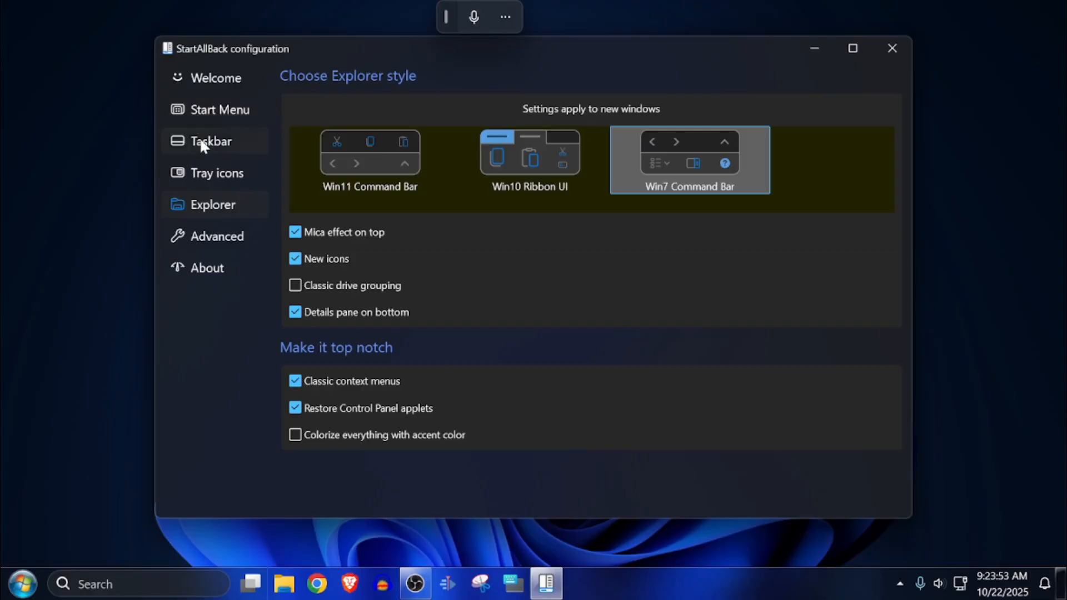
left_click(212, 141)
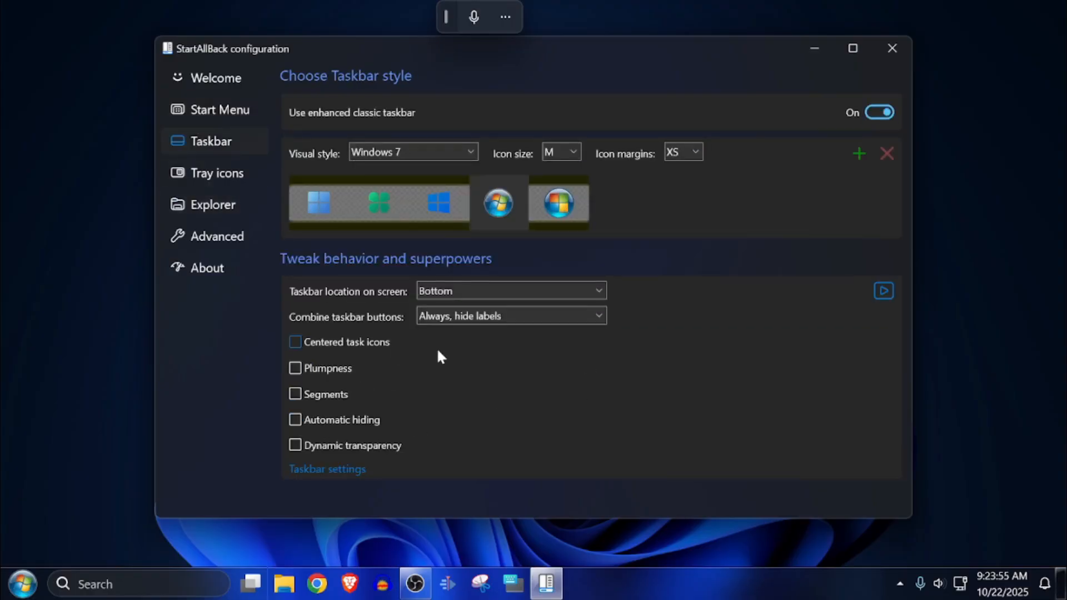
mouse_move(372, 357)
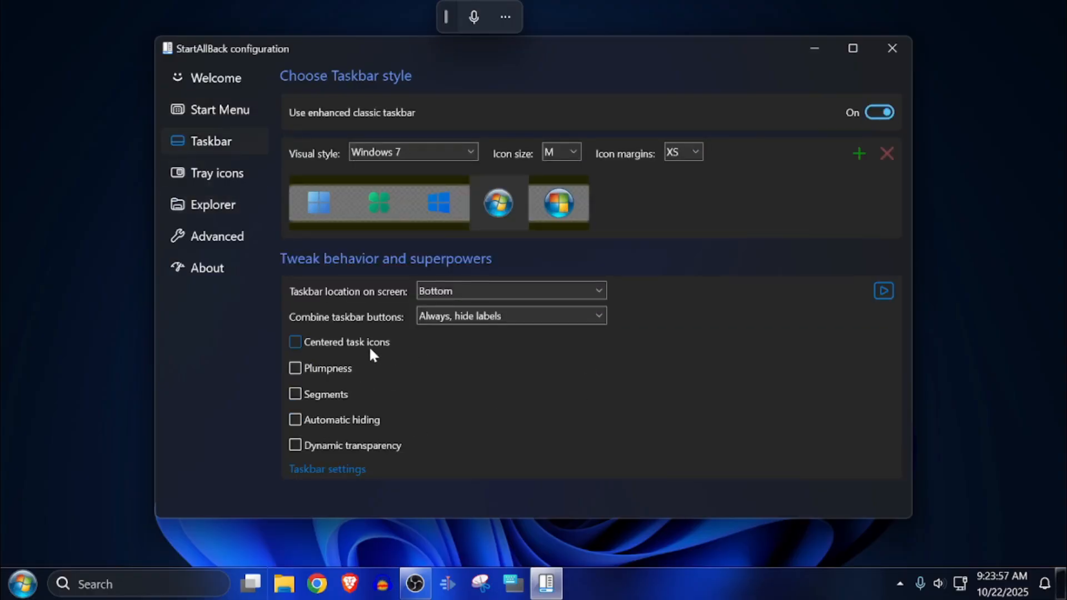
Step: Close the StartAllBack configuration window, leaving the desktop showing
left_click(893, 48)
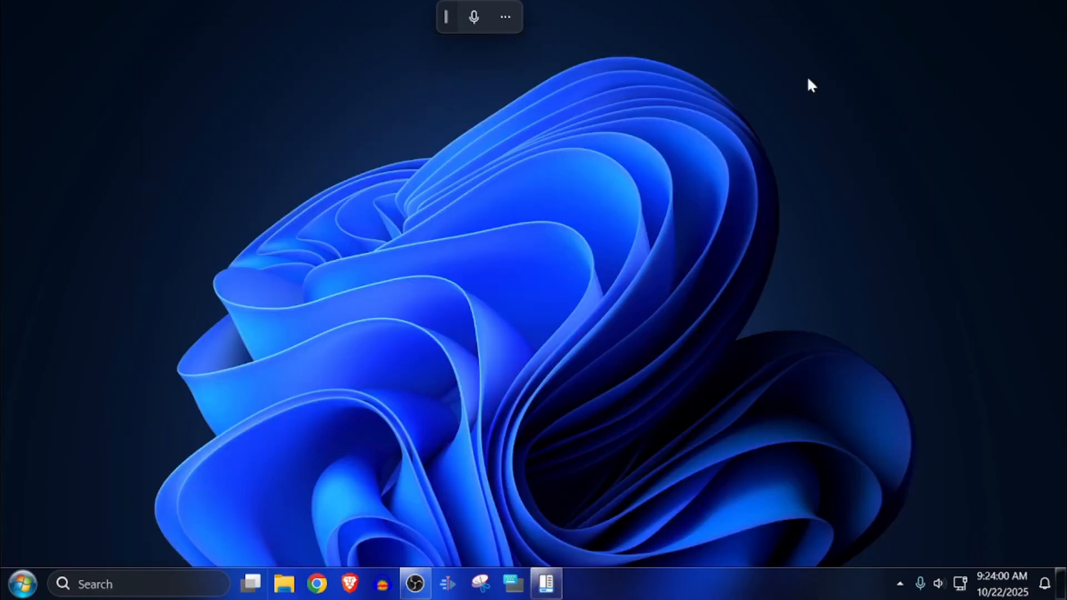
mouse_move(594, 243)
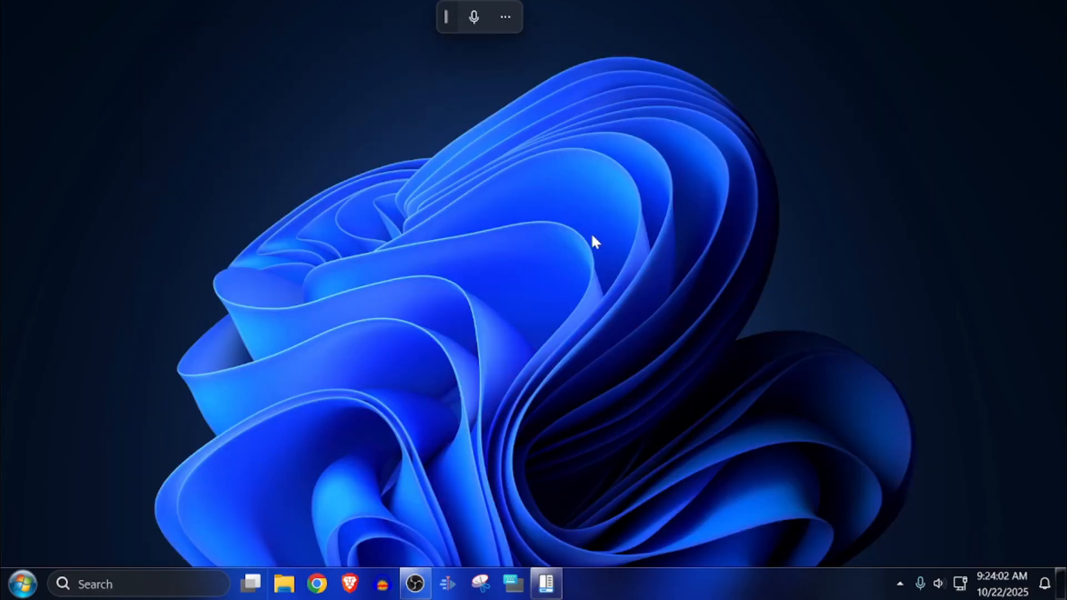
mouse_move(405, 425)
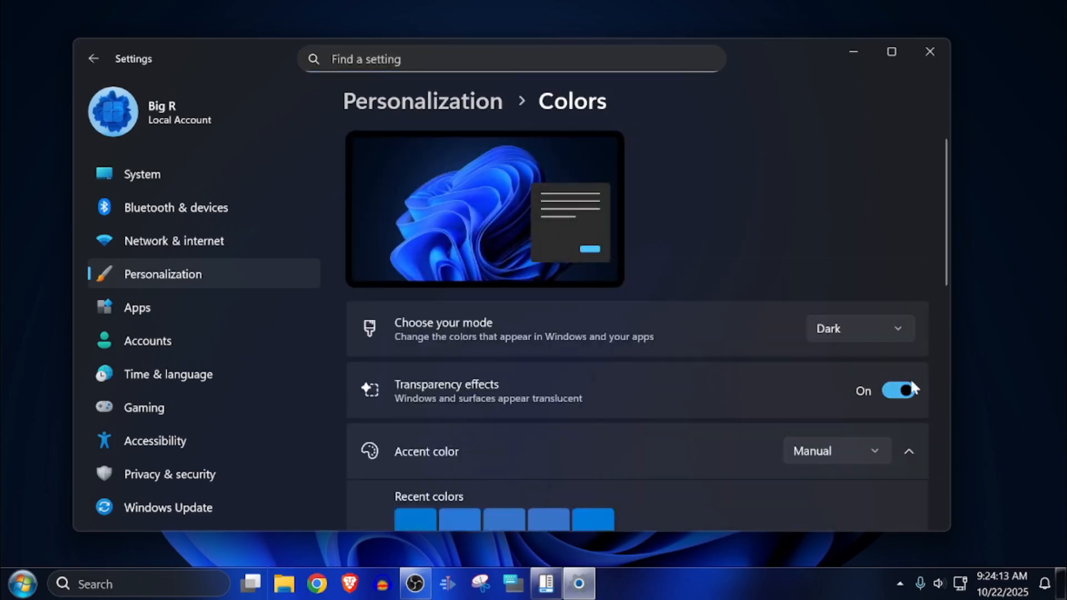
Step: Set colour mode to Custom with apps in light mode, then return to Personalization
left_click(859, 329)
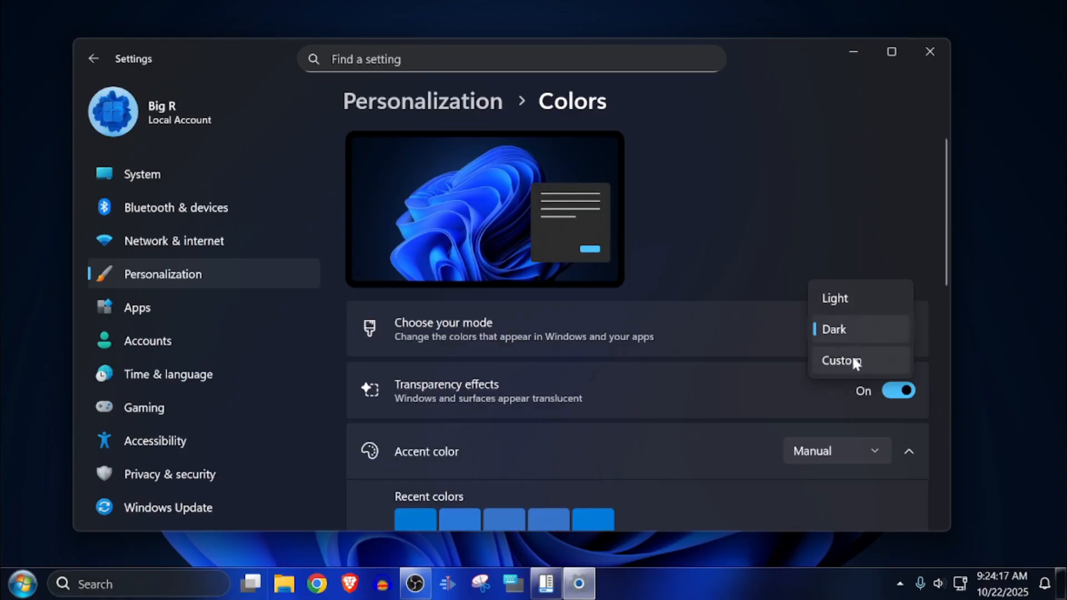
left_click(841, 360)
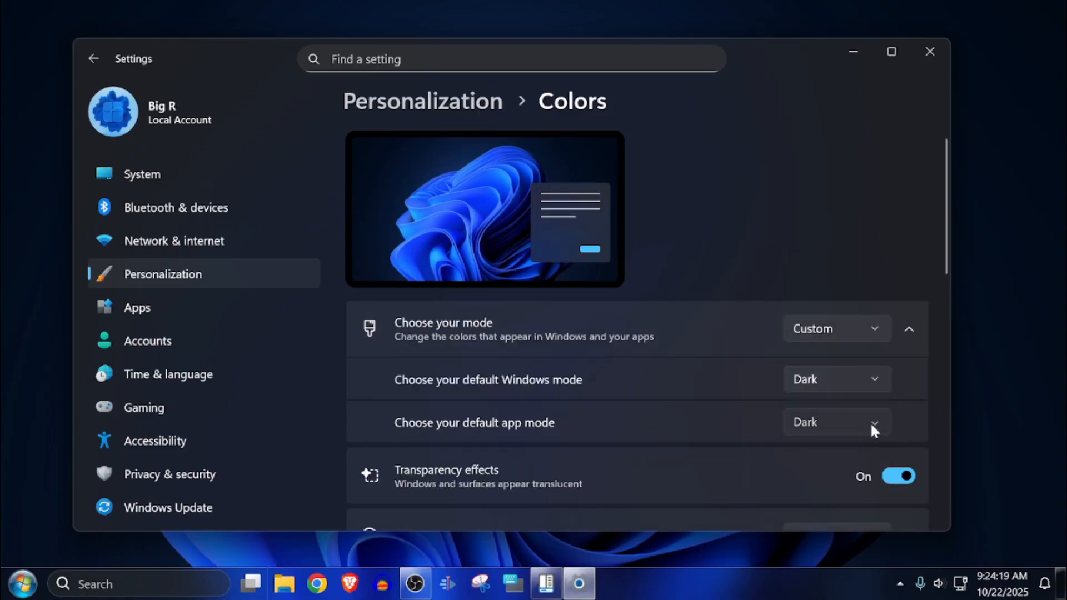
left_click(836, 422)
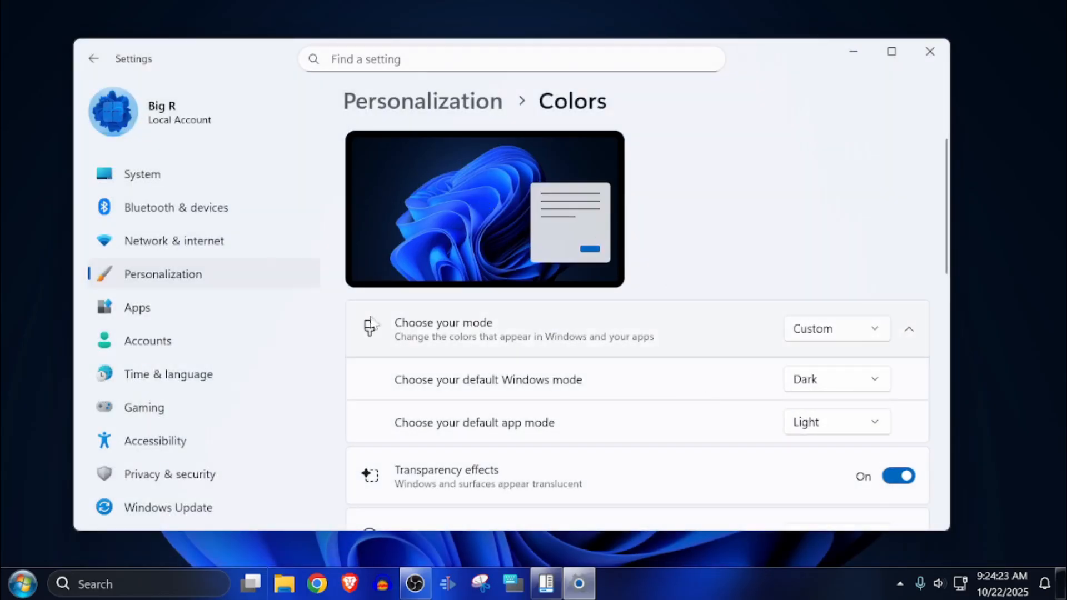
left_click(94, 58)
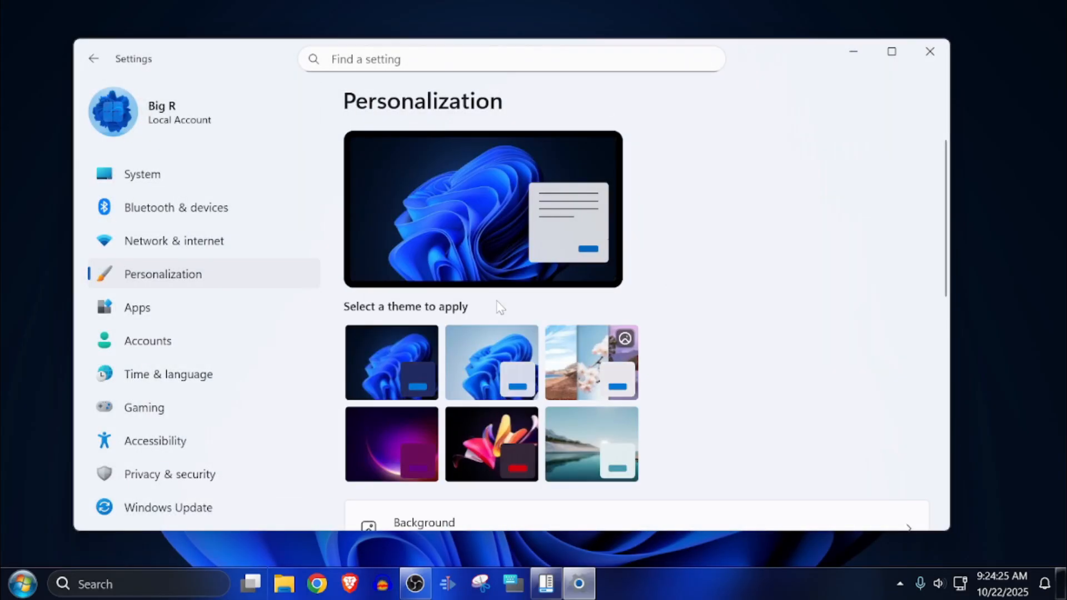
Step: Hide search from the taskbar and close the taskbar settings
scroll("down", 3)
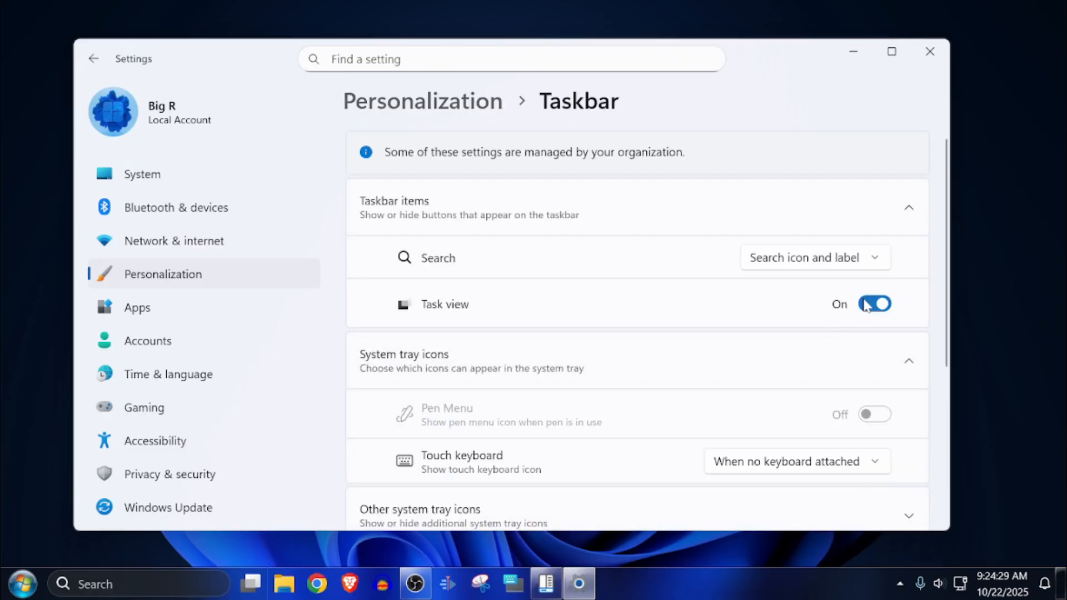
left_click(814, 257)
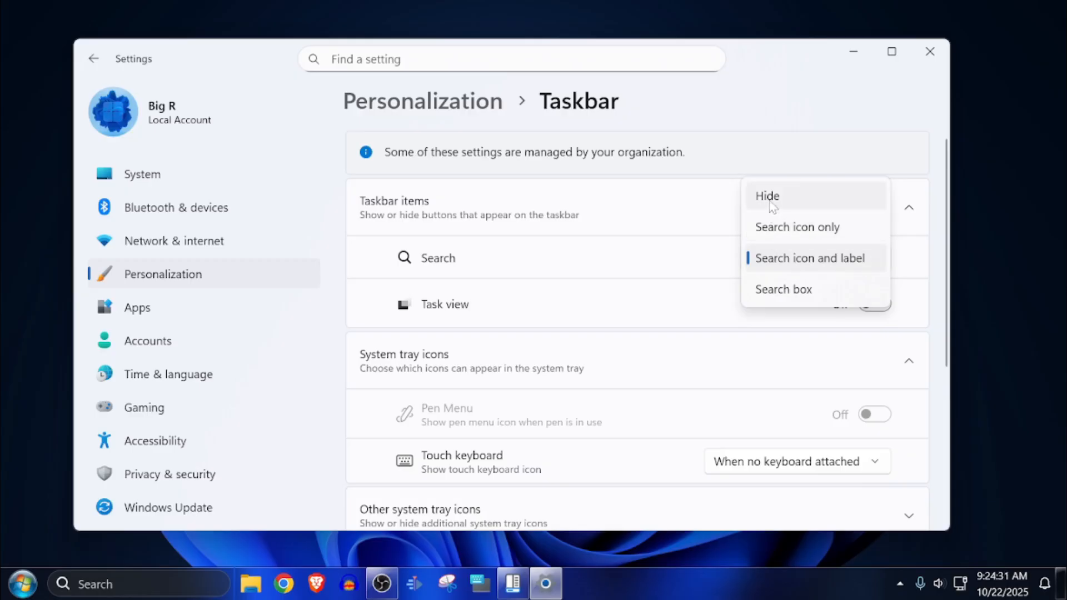
left_click(767, 196)
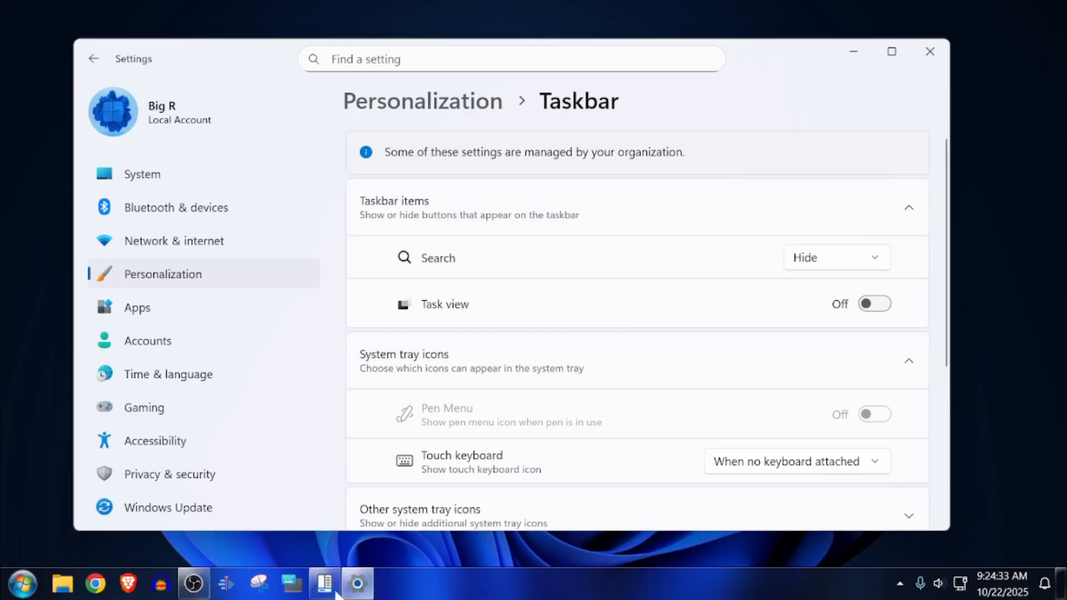
mouse_move(715, 524)
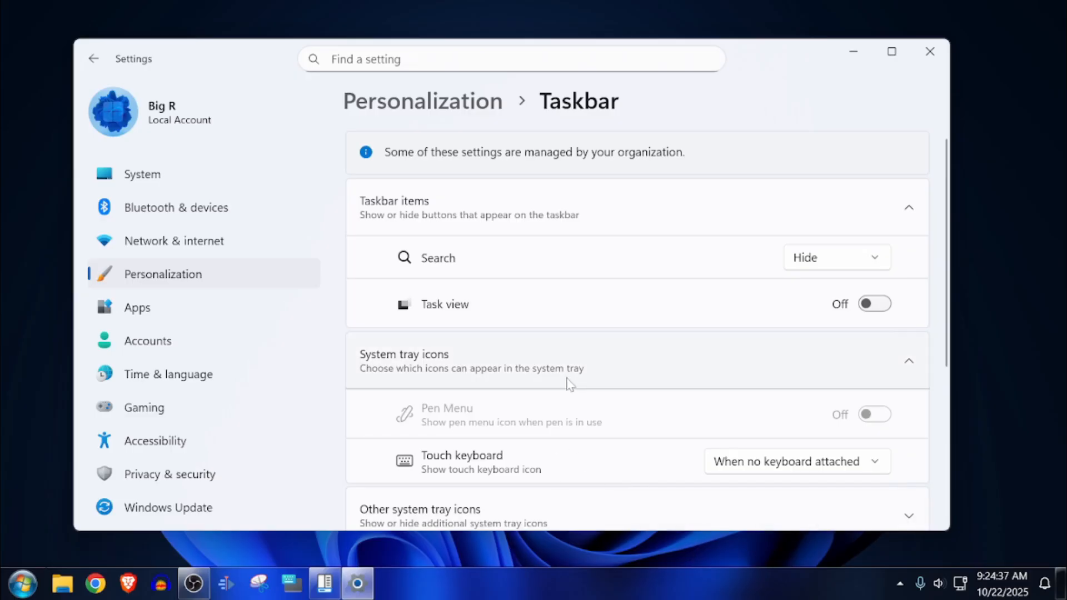
scroll("down", 3)
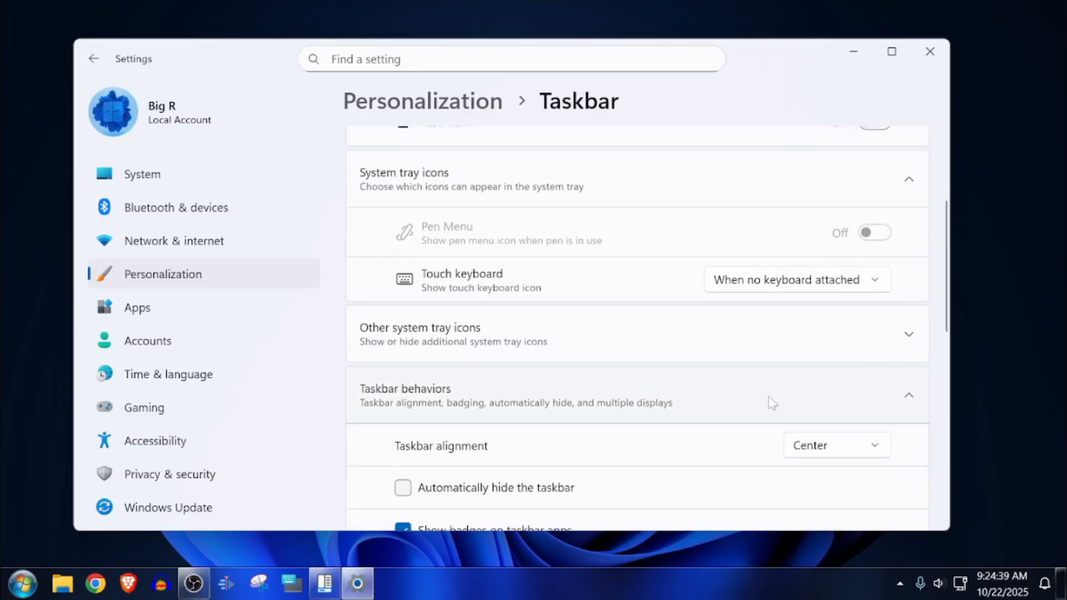
left_click(836, 445)
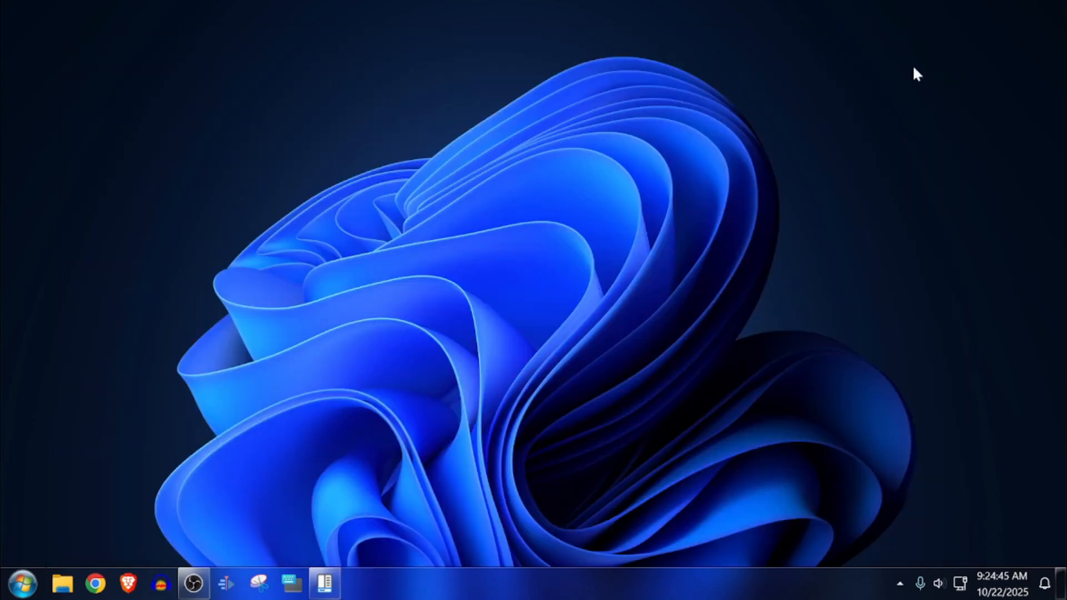
mouse_move(504, 279)
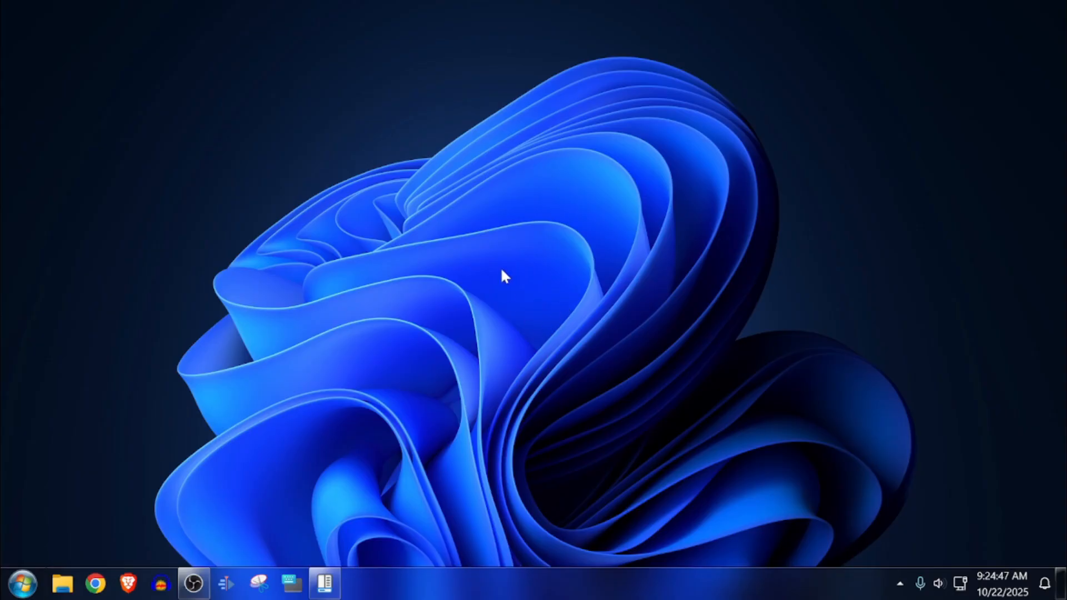
mouse_move(483, 238)
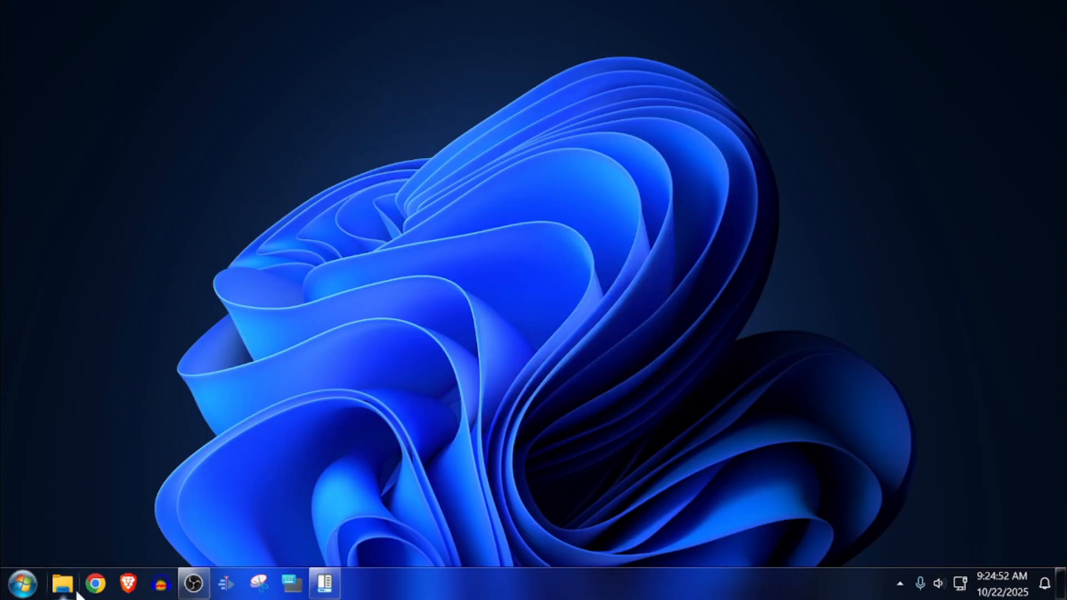
Step: Set the Windows 7 image in Pictures as the desktop background and close the window
left_click(62, 584)
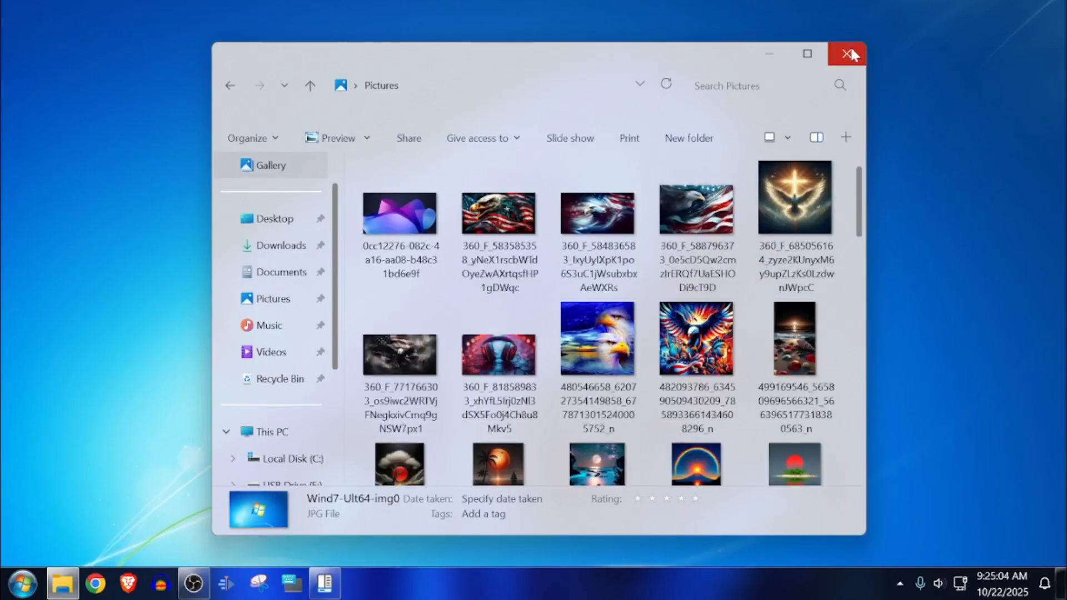
left_click(847, 54)
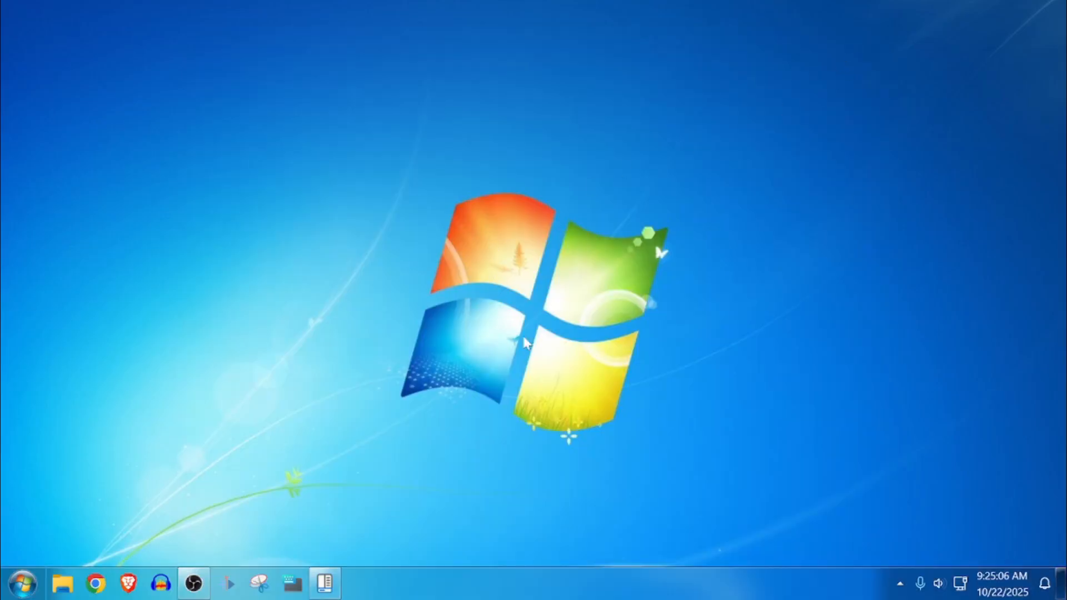
mouse_move(359, 593)
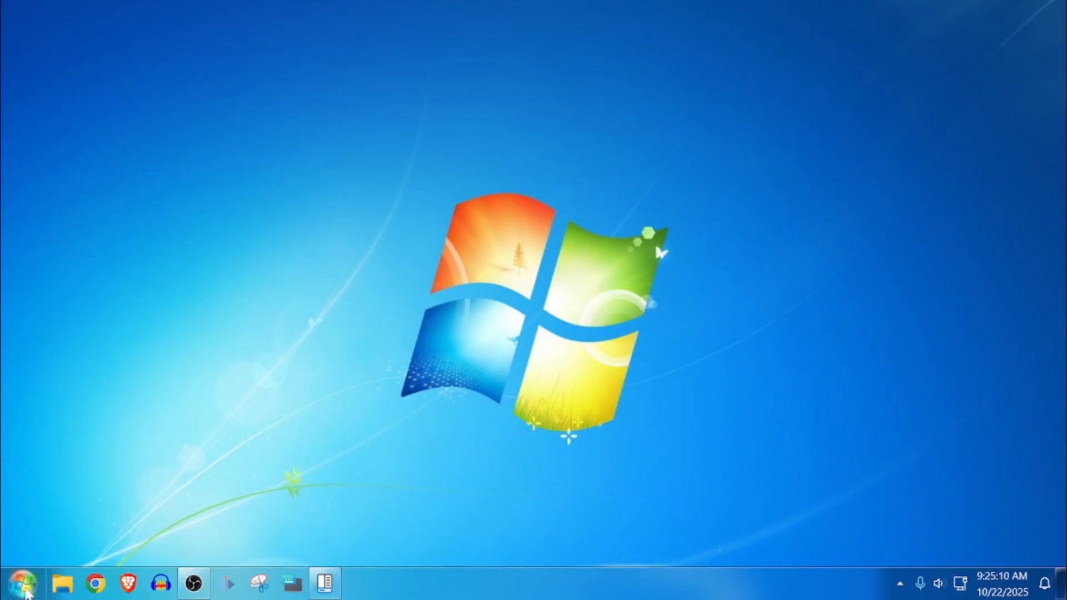
left_click(20, 583)
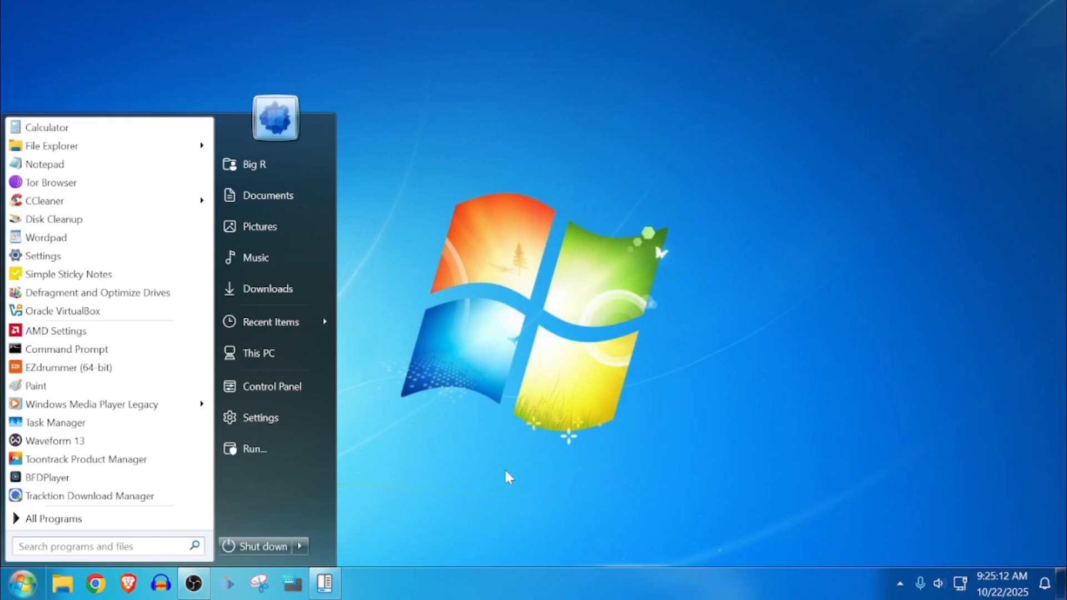
left_click(22, 583)
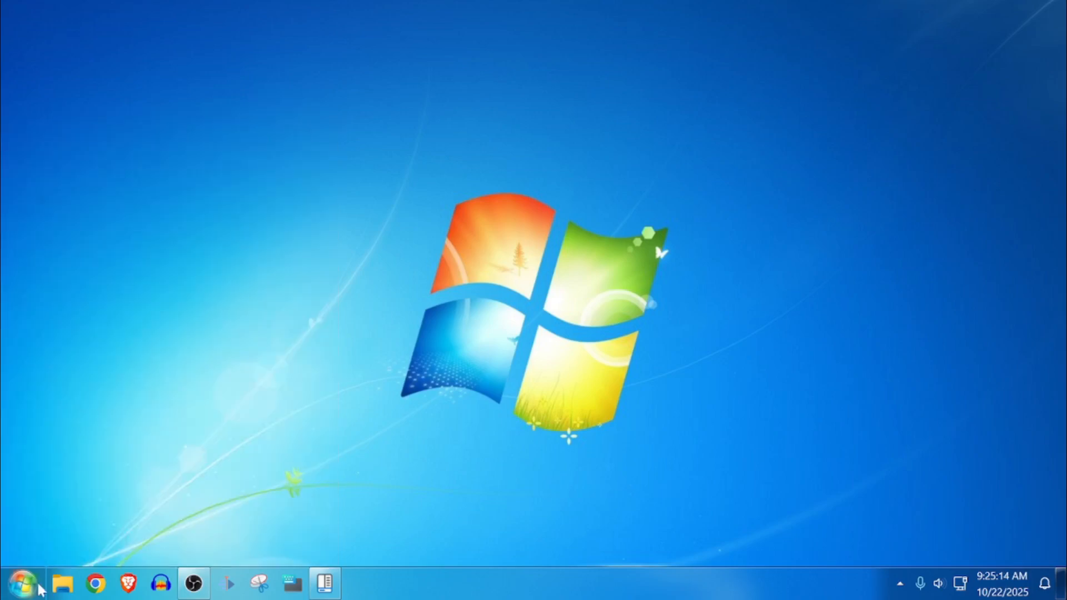
left_click(63, 584)
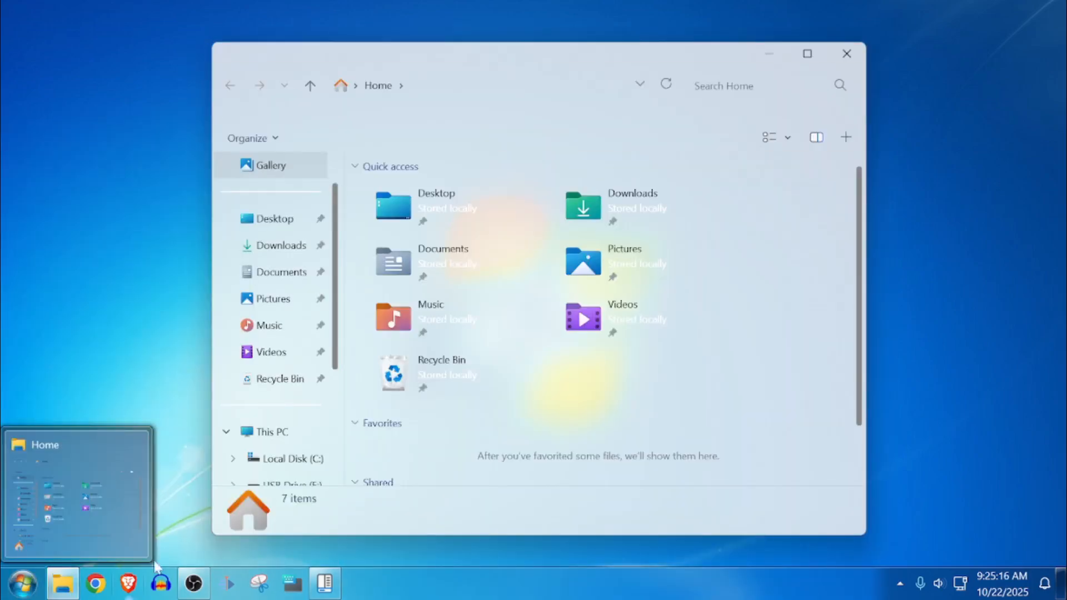
left_click(847, 54)
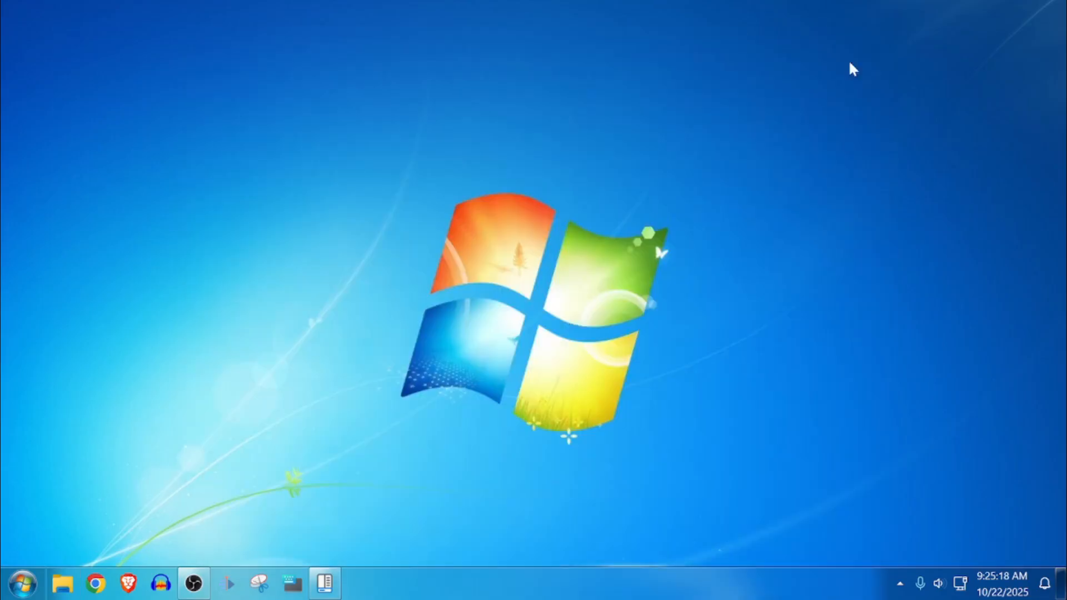
left_click(1001, 584)
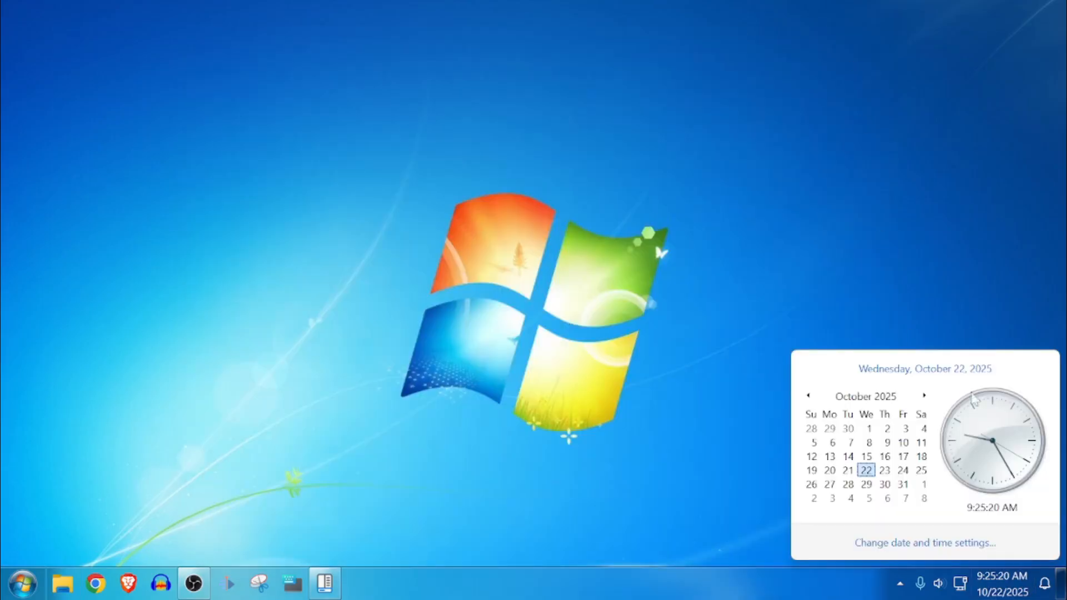
left_click(477, 272)
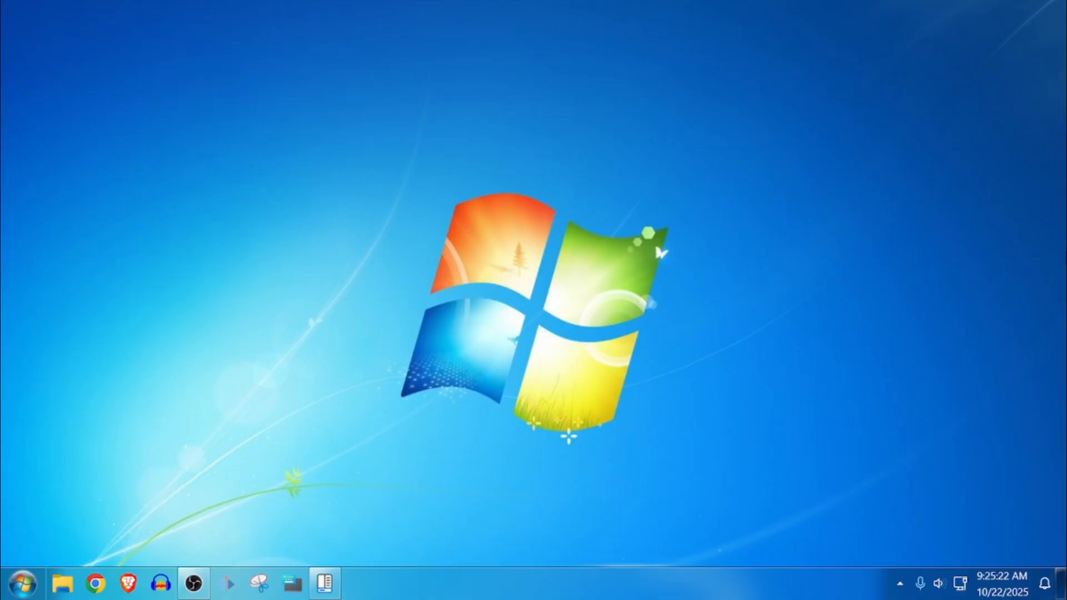